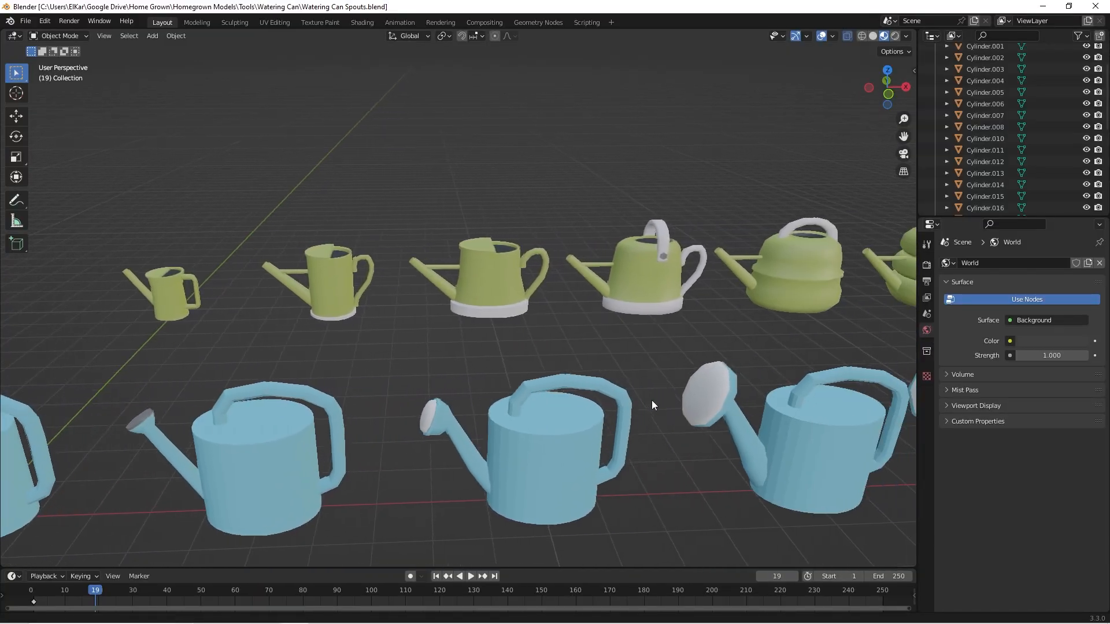
- Select the watering can and upgrade its watering area twice, to 3x2
{"action": "left_click_drag", "start_coordinate": [651, 405], "coordinate": [809, 390]}
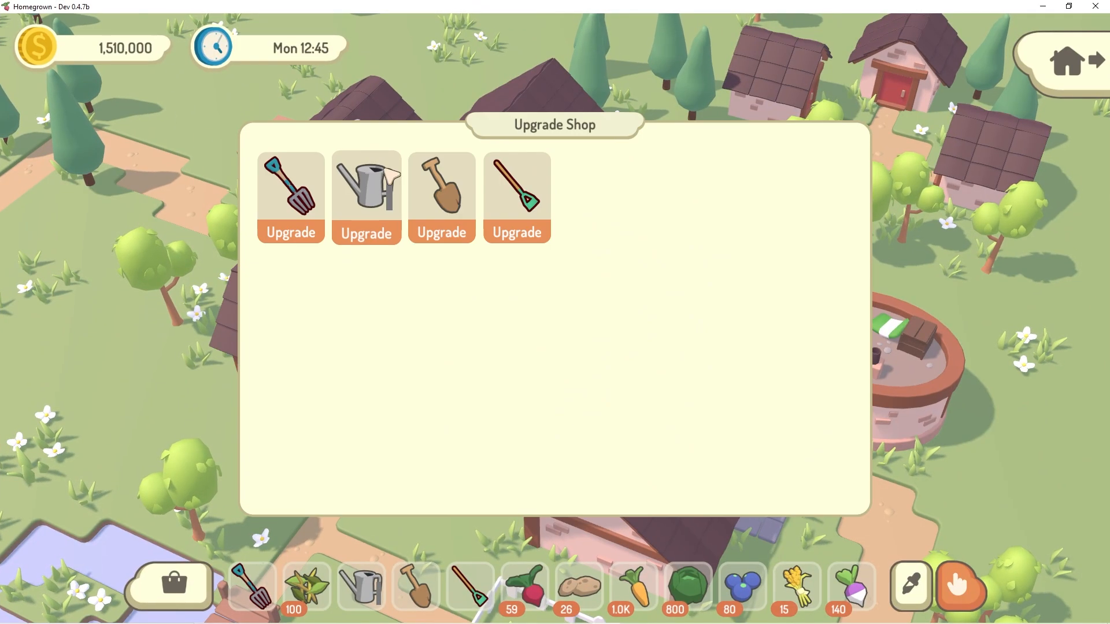
{"action": "left_click", "coordinate": [365, 191]}
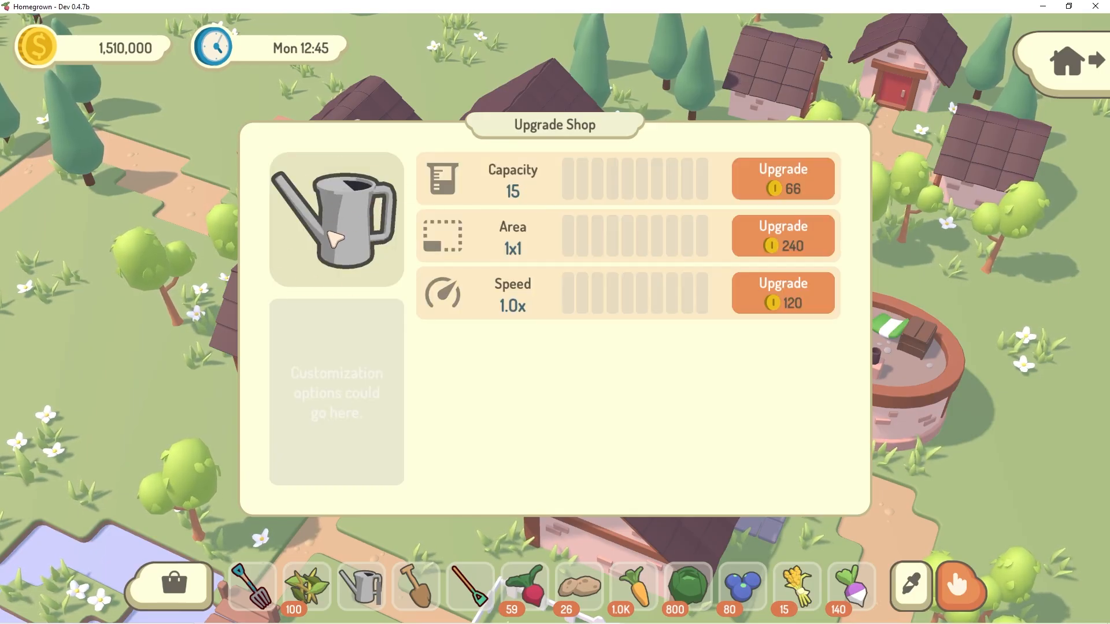
{"action": "mouse_move", "coordinate": [772, 249]}
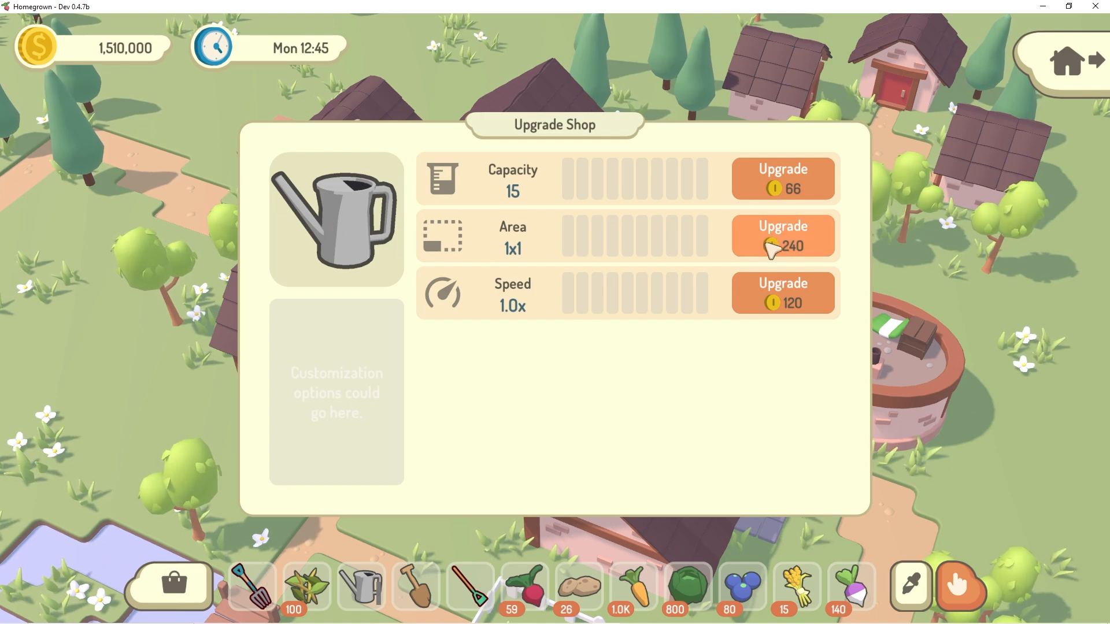
{"action": "left_click", "coordinate": [784, 236]}
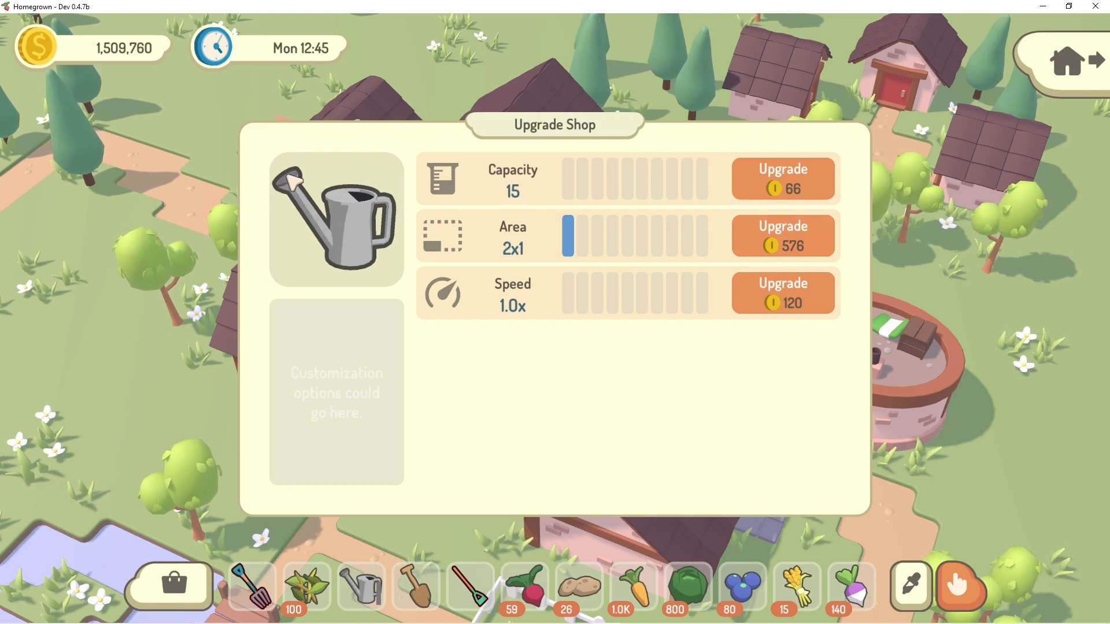
{"action": "mouse_move", "coordinate": [728, 258]}
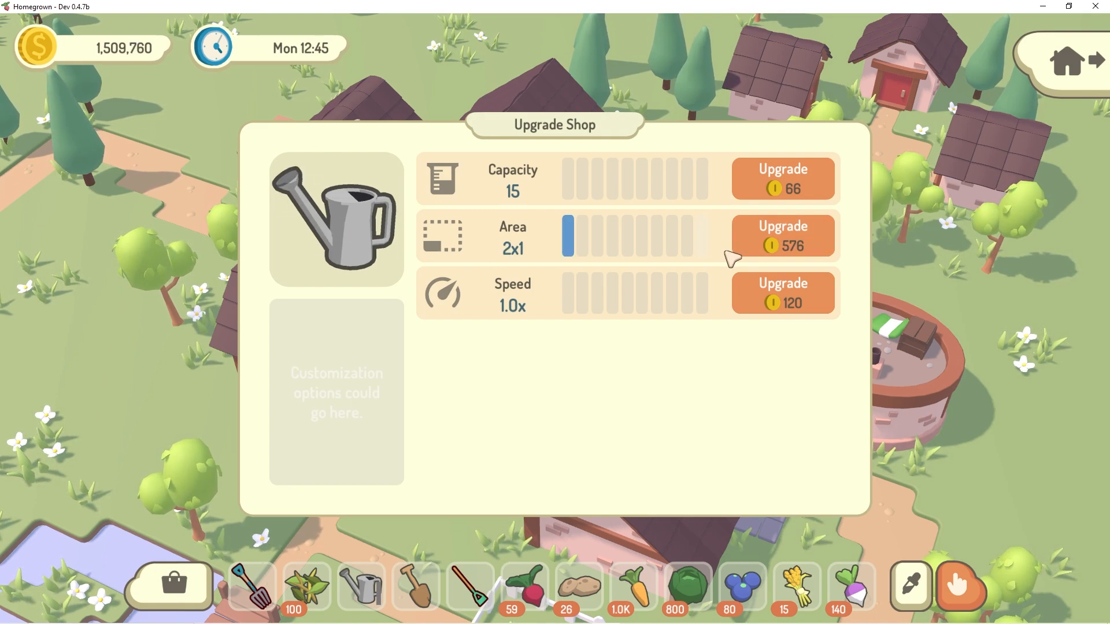
{"action": "left_click", "coordinate": [784, 236]}
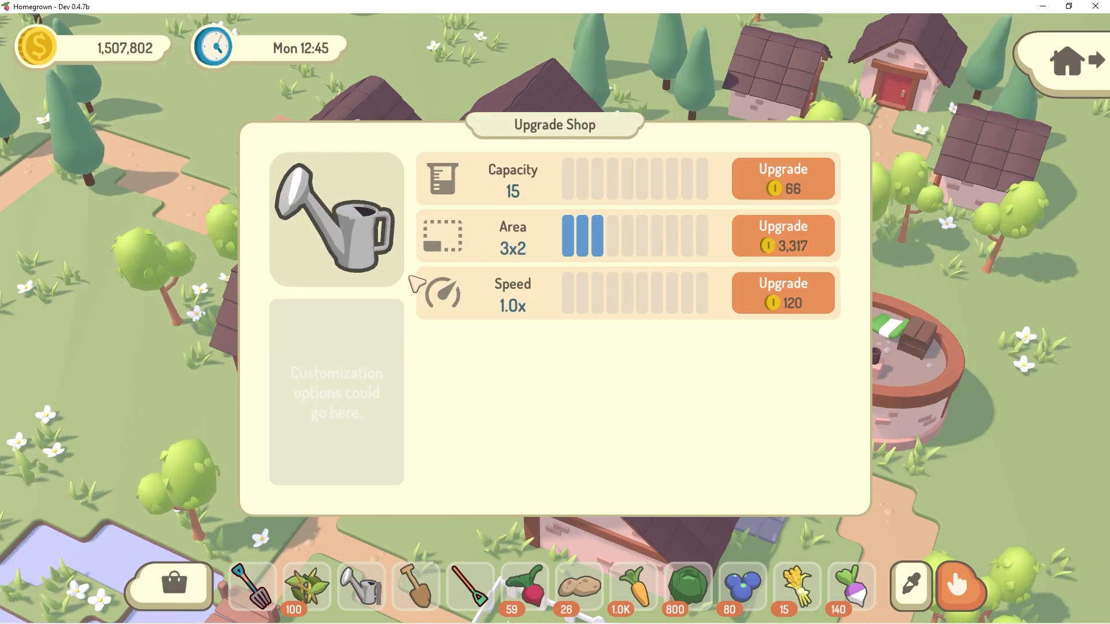
- Upgrade the watering can's speed twice to 2.0x and its capacity to 22
{"action": "left_click", "coordinate": [784, 291]}
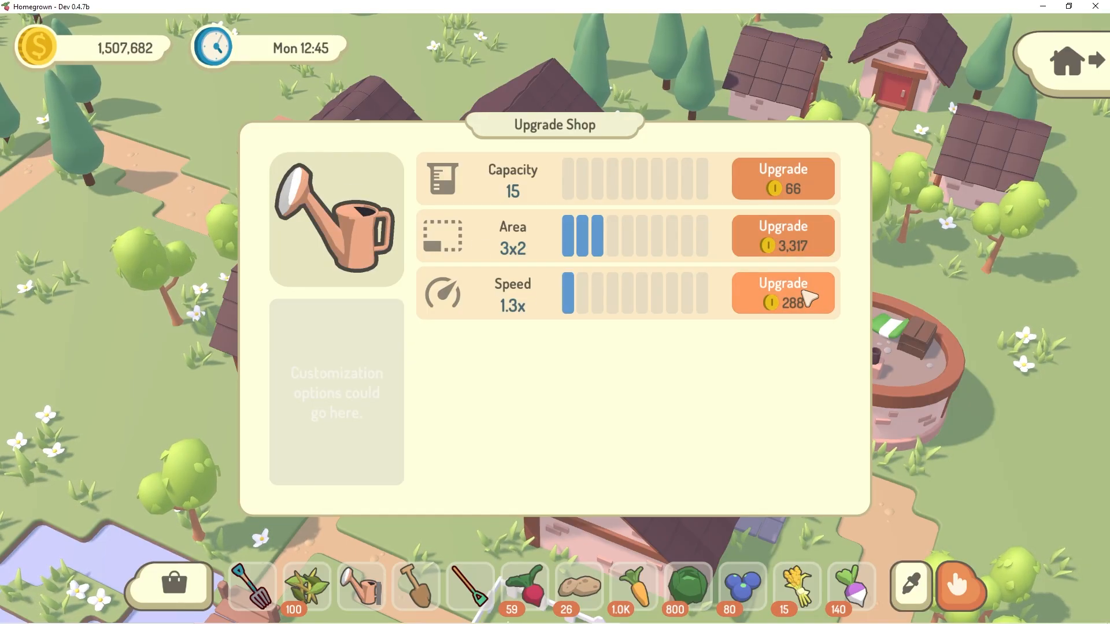
{"action": "left_click", "coordinate": [783, 293]}
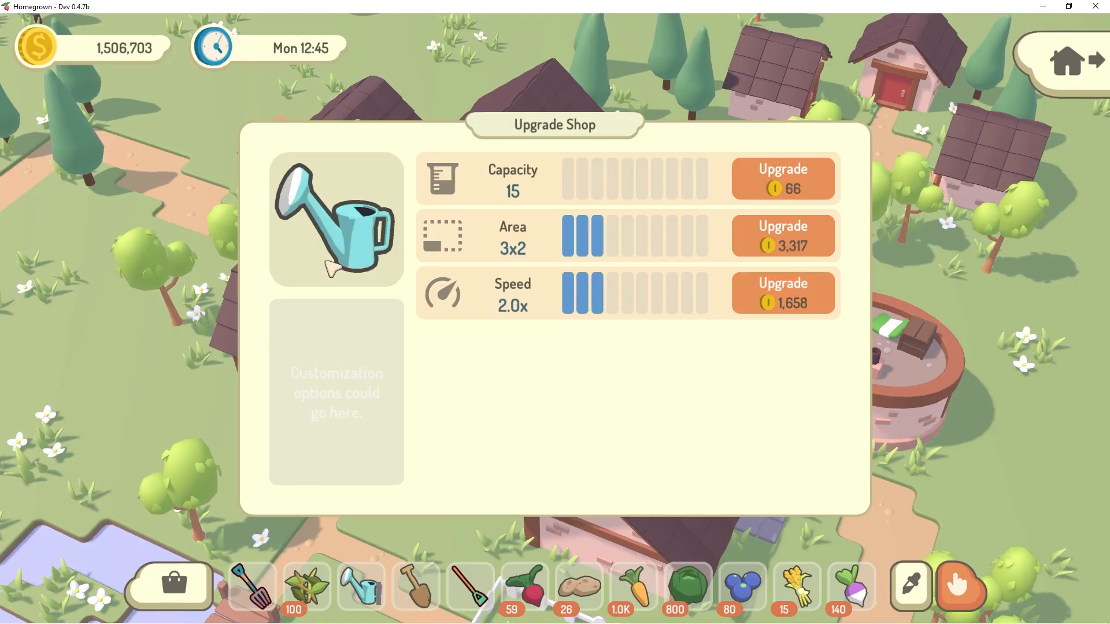
{"action": "mouse_move", "coordinate": [753, 190]}
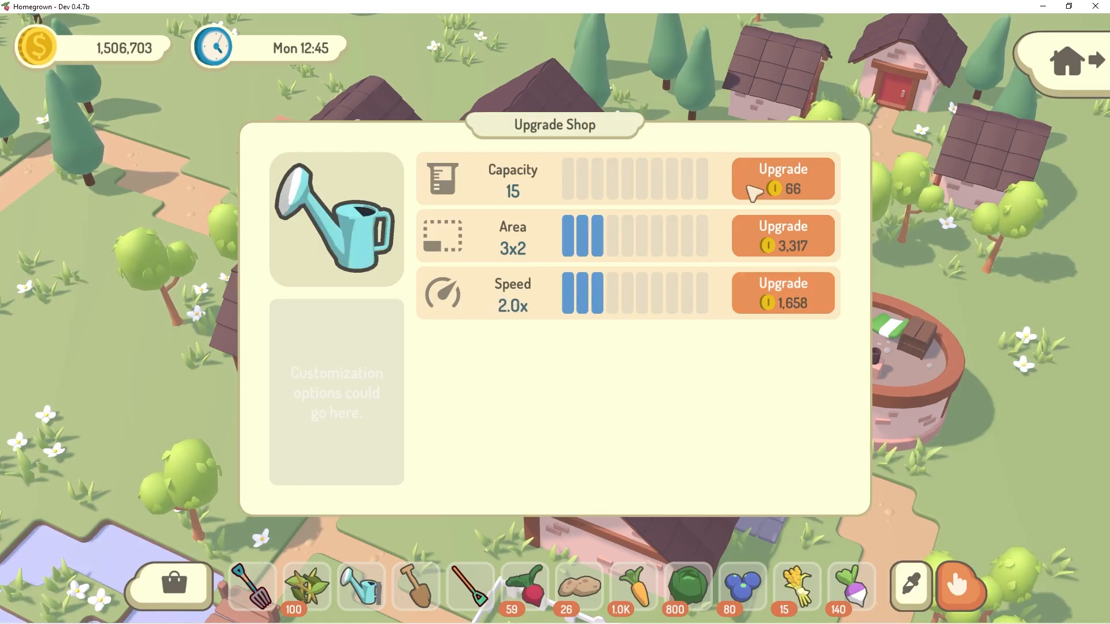
{"action": "left_click", "coordinate": [784, 180]}
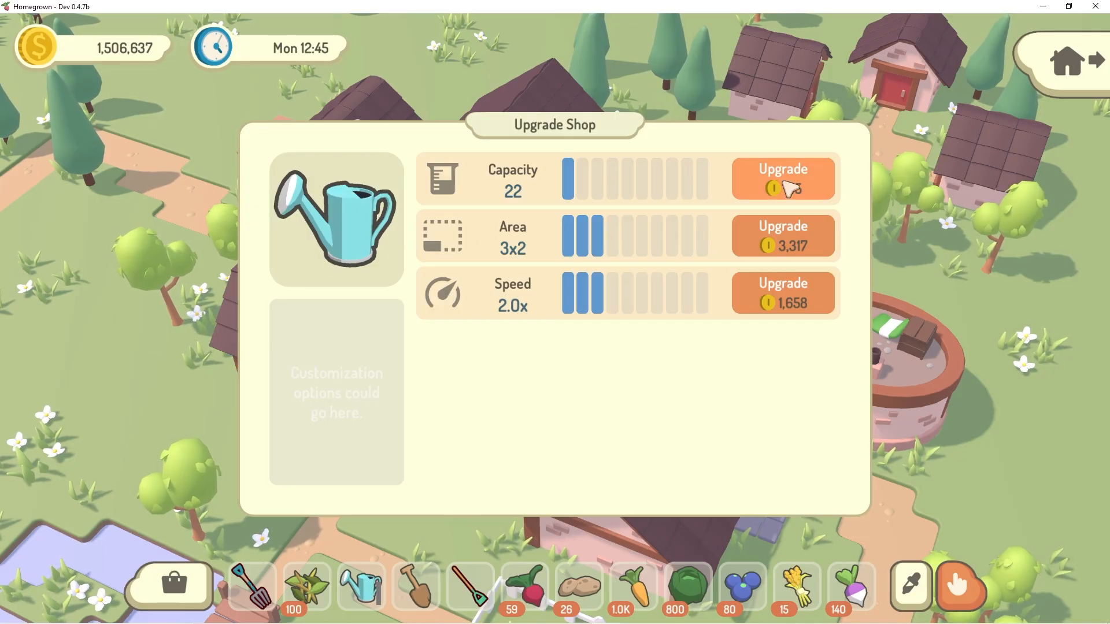
- Raise the watering can's capacity through several levels from 170 upward
{"action": "left_click", "coordinate": [790, 179]}
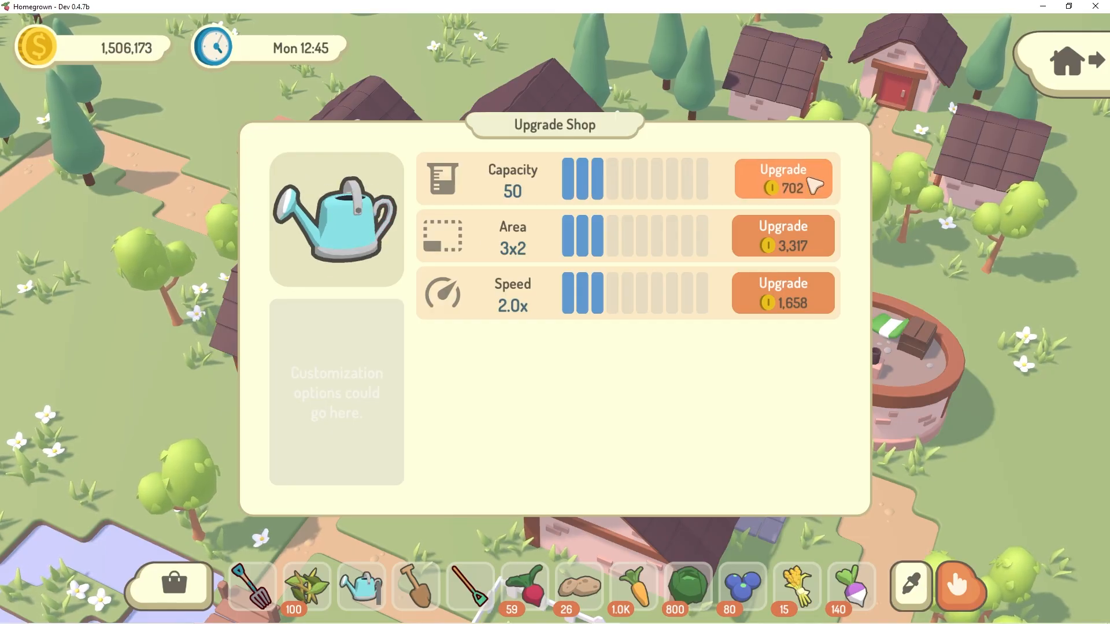
{"action": "mouse_move", "coordinate": [329, 264]}
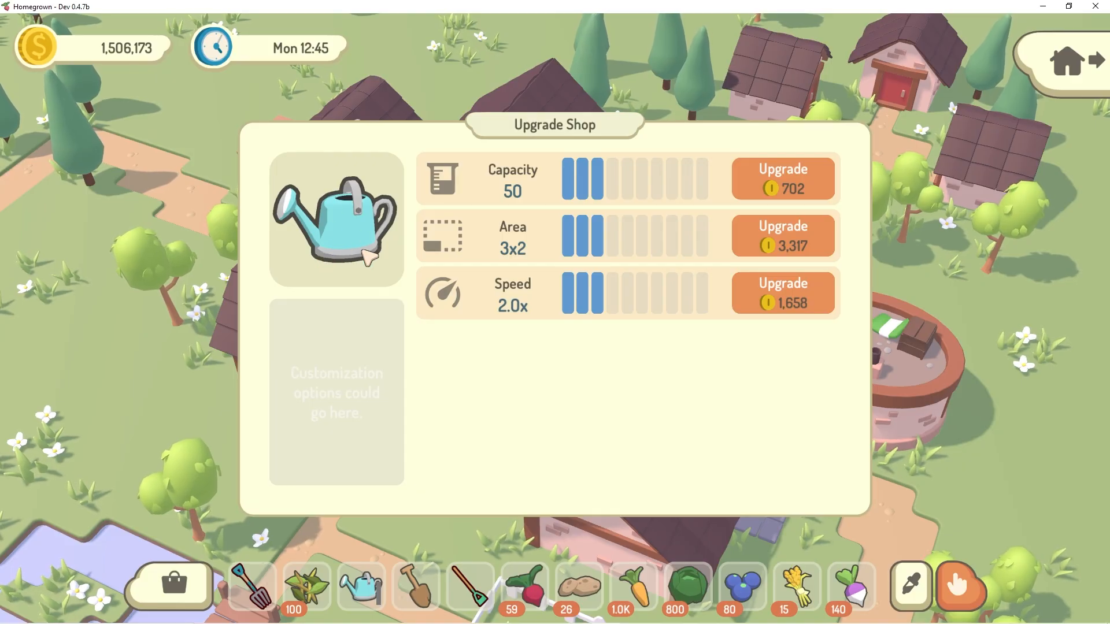
{"action": "mouse_move", "coordinate": [271, 182]}
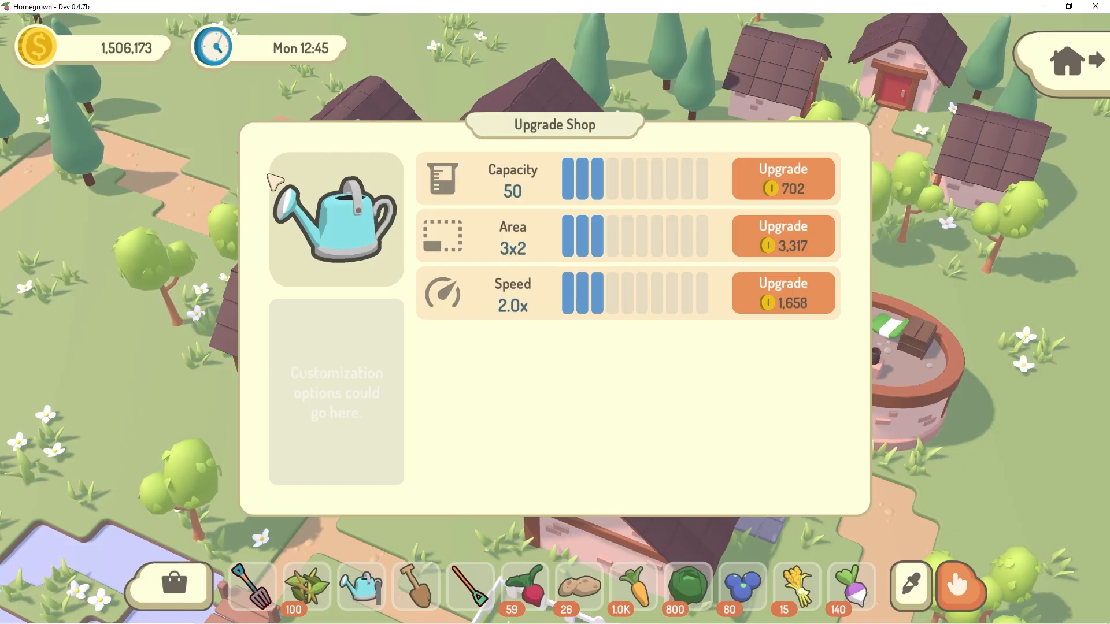
{"action": "mouse_move", "coordinate": [328, 291]}
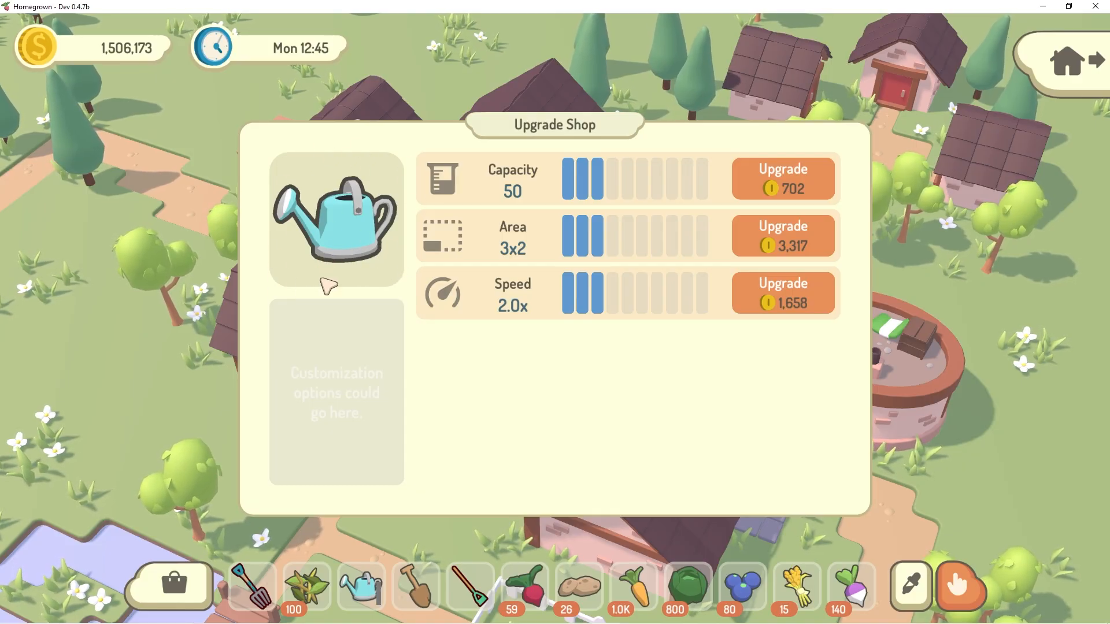
{"action": "left_click", "coordinate": [783, 179]}
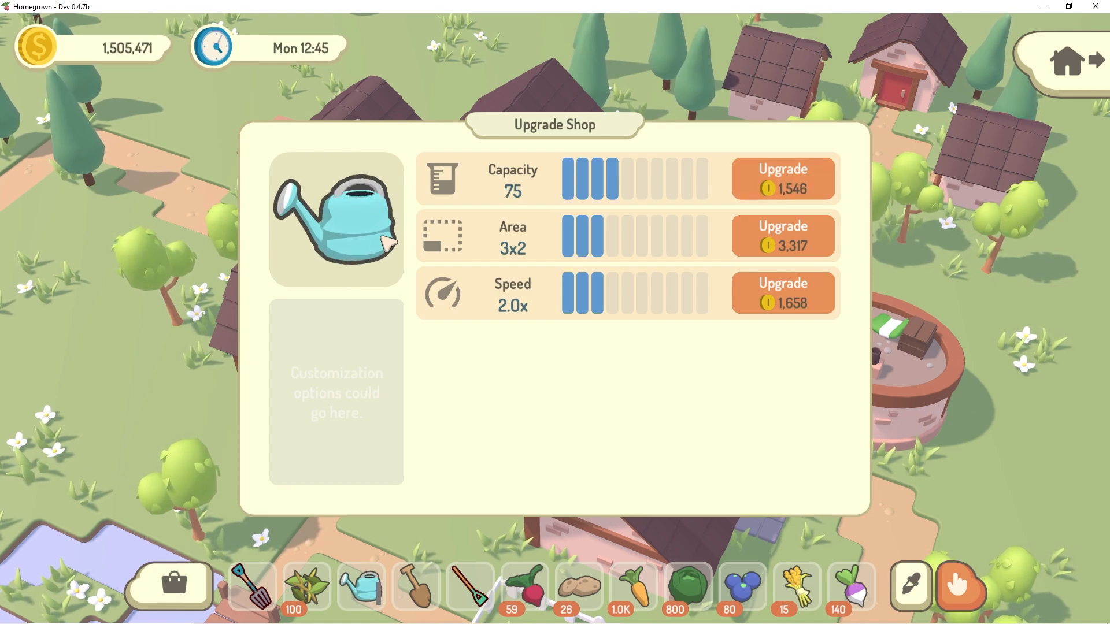
{"action": "left_click", "coordinate": [784, 178]}
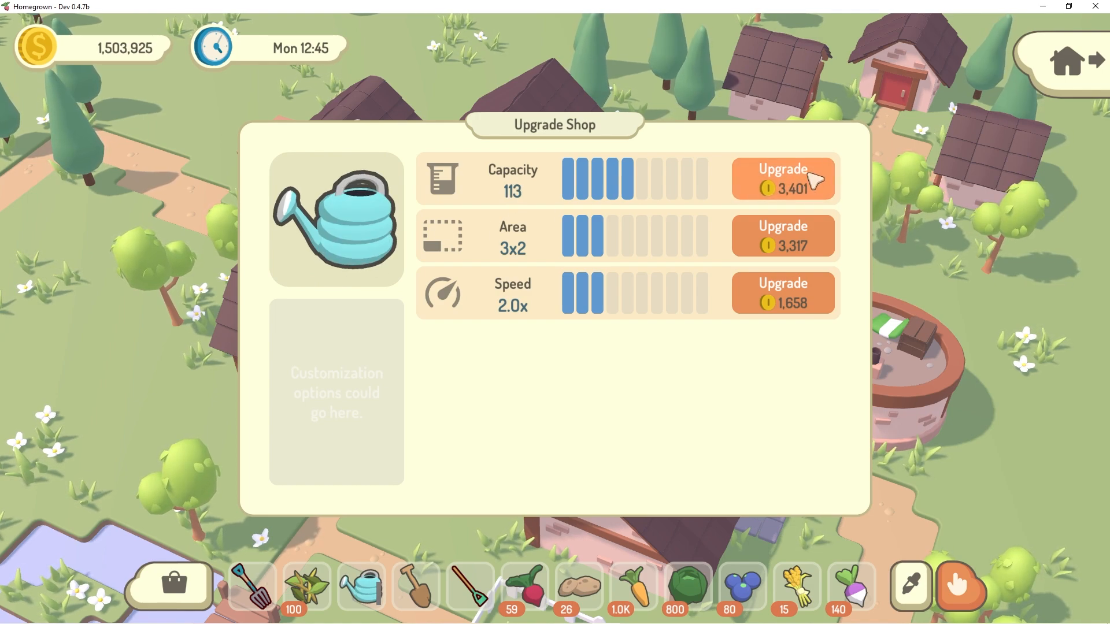
{"action": "left_click", "coordinate": [784, 178]}
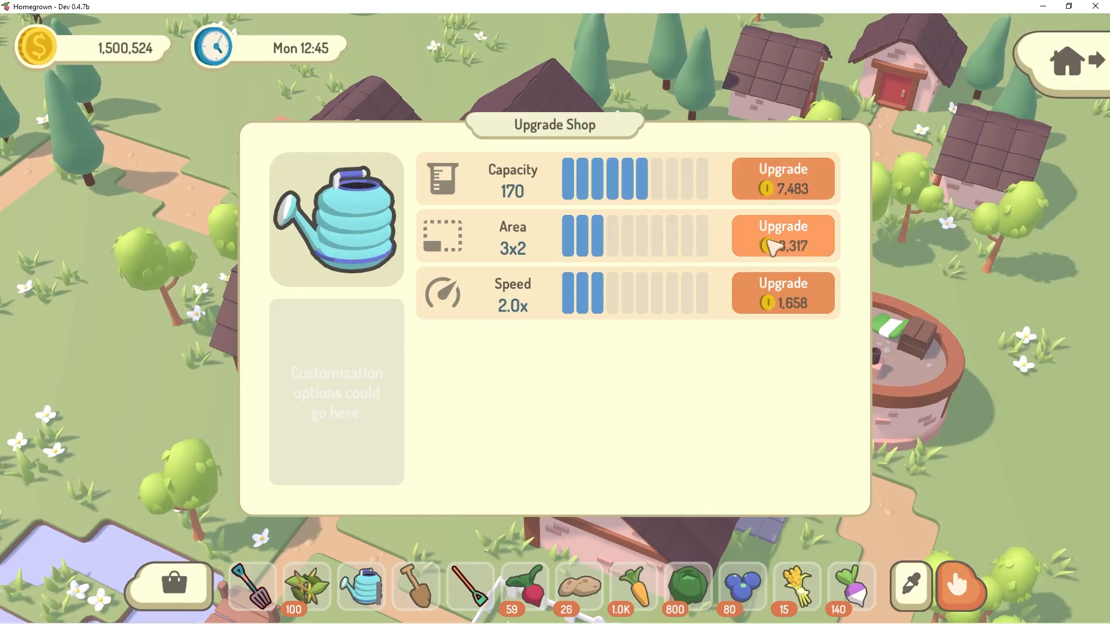
- Enlarge the watering area four more levels to 5x4 and raise capacity to 256
{"action": "left_click", "coordinate": [782, 236]}
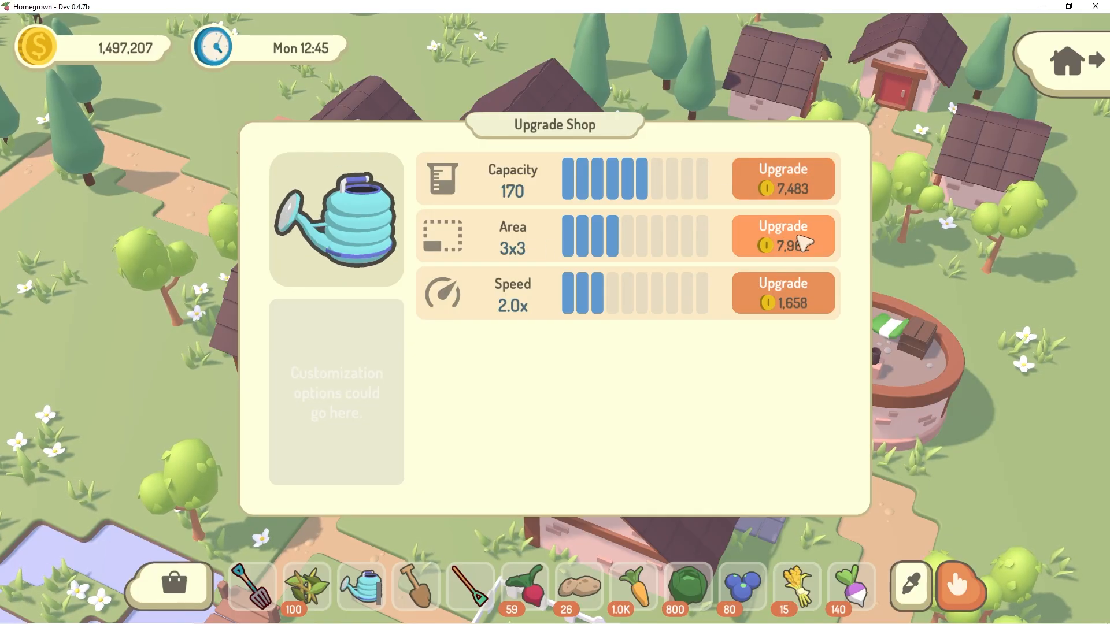
{"action": "left_click", "coordinate": [784, 236]}
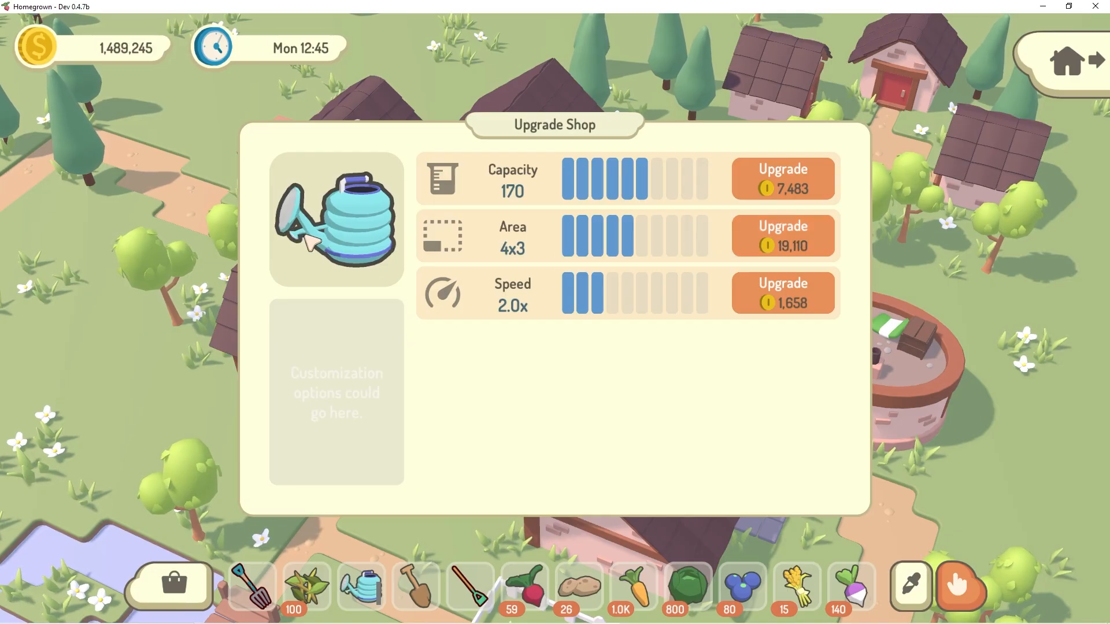
{"action": "left_click", "coordinate": [782, 235]}
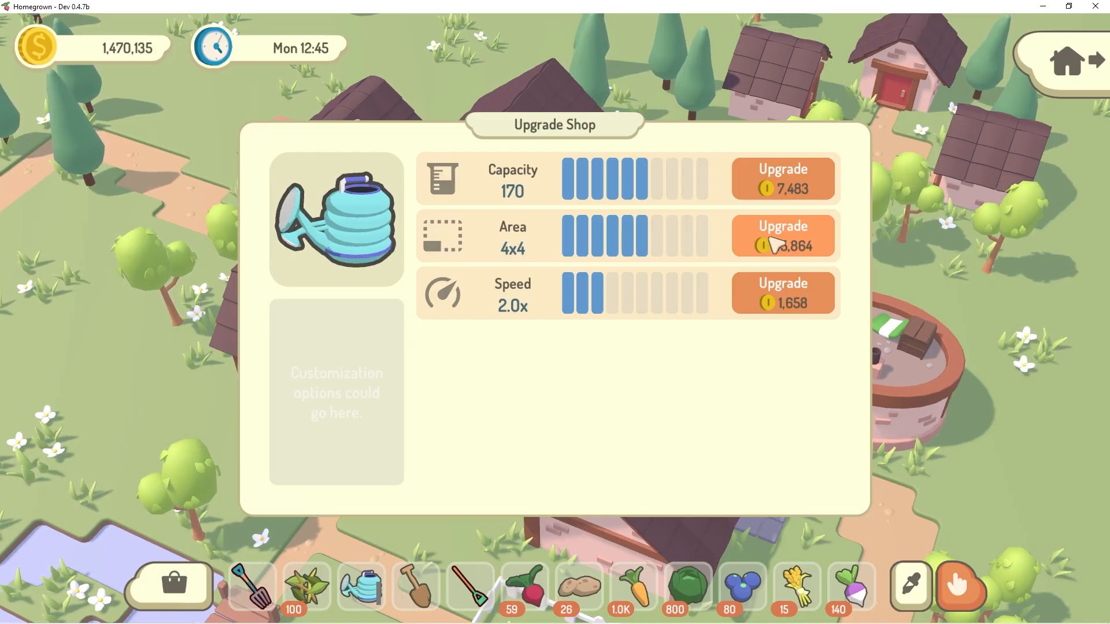
{"action": "left_click", "coordinate": [784, 235]}
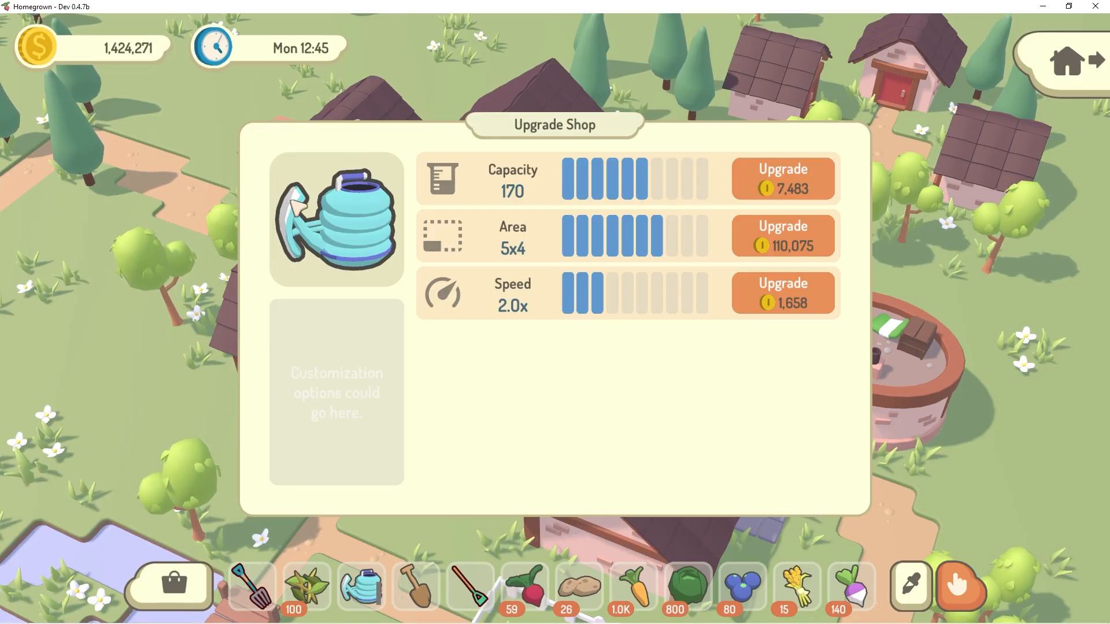
{"action": "mouse_move", "coordinate": [301, 277]}
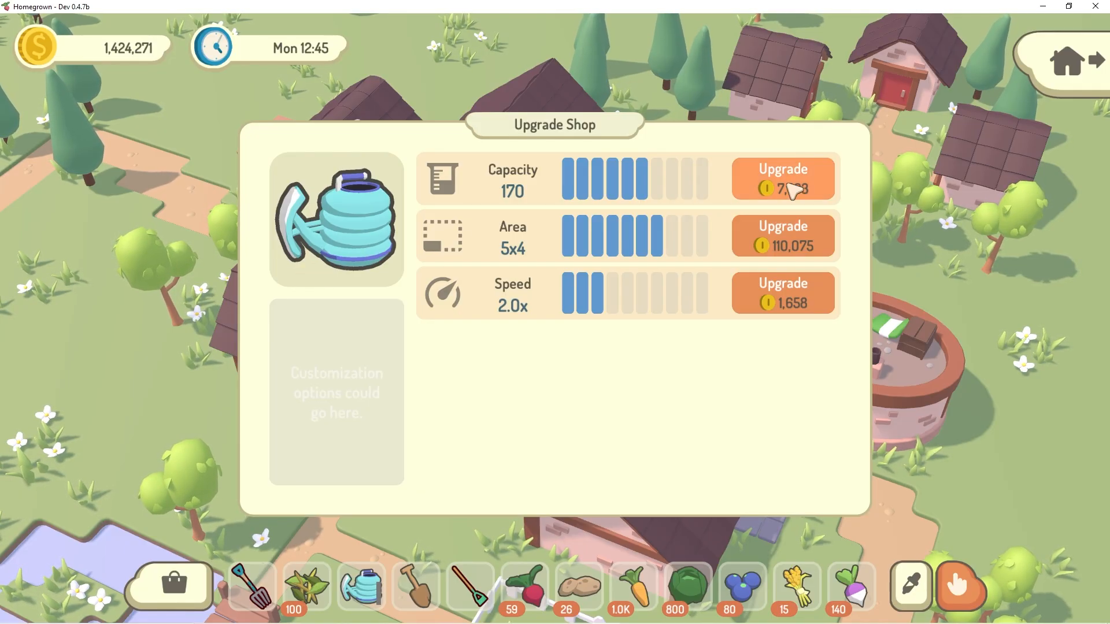
{"action": "left_click", "coordinate": [784, 179]}
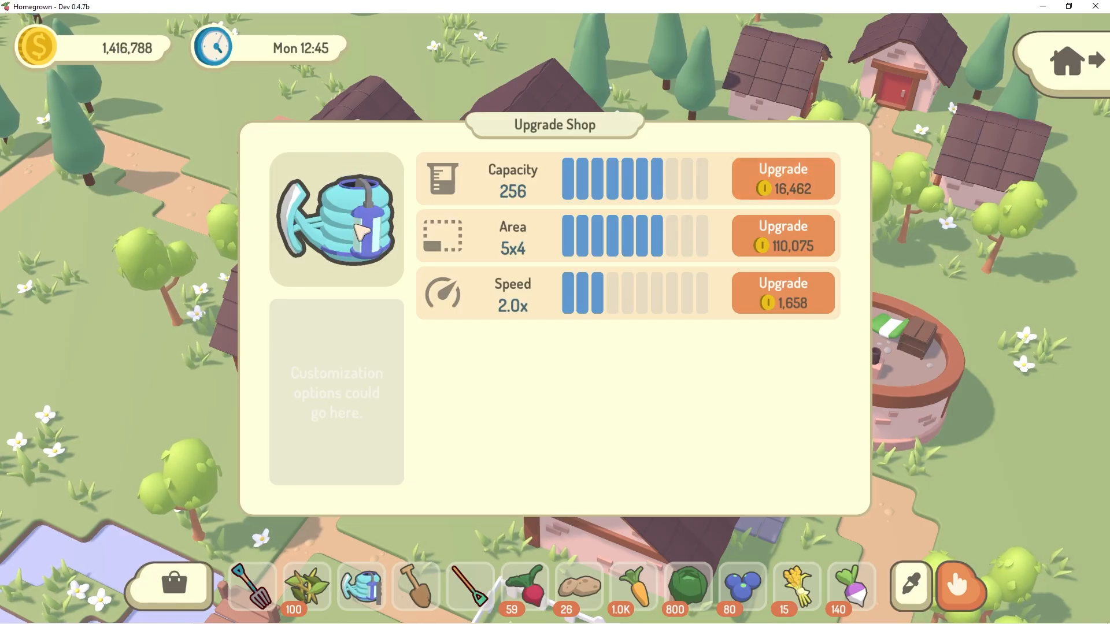
{"action": "mouse_move", "coordinate": [169, 321]}
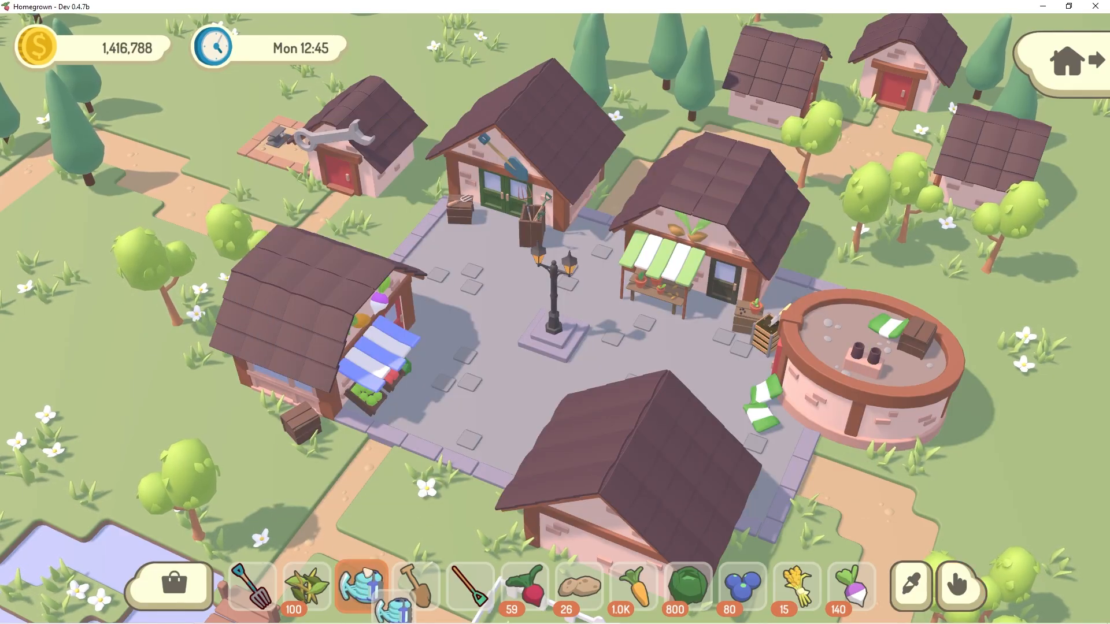
- Reopen the Upgrade Shop, select the spade and upgrade its area to 2x2
{"action": "left_click", "coordinate": [956, 587]}
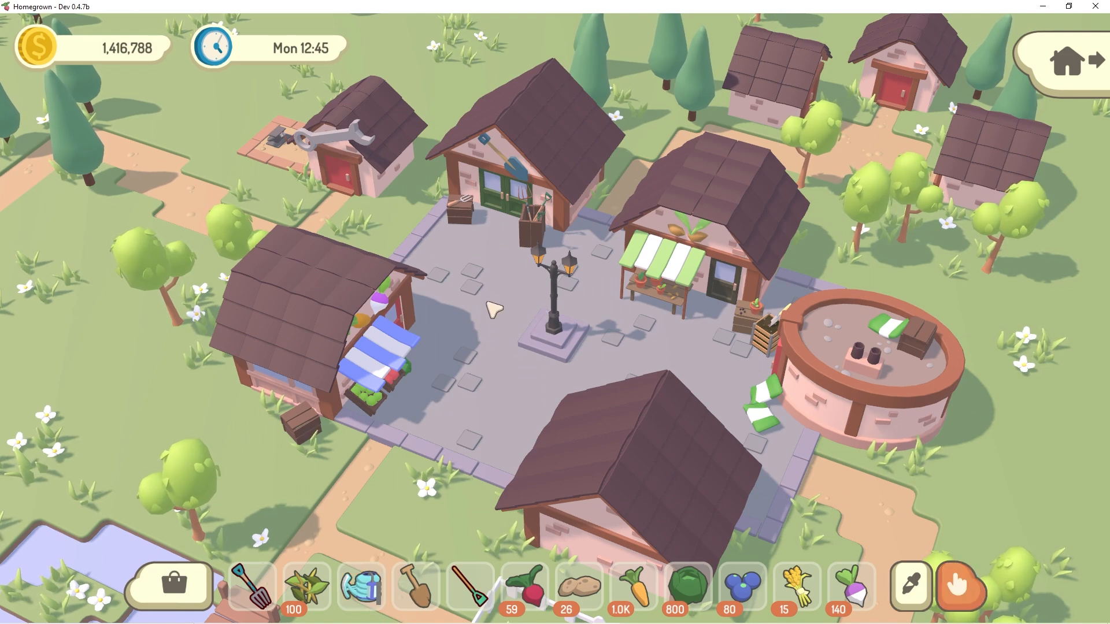
{"action": "mouse_move", "coordinate": [398, 511]}
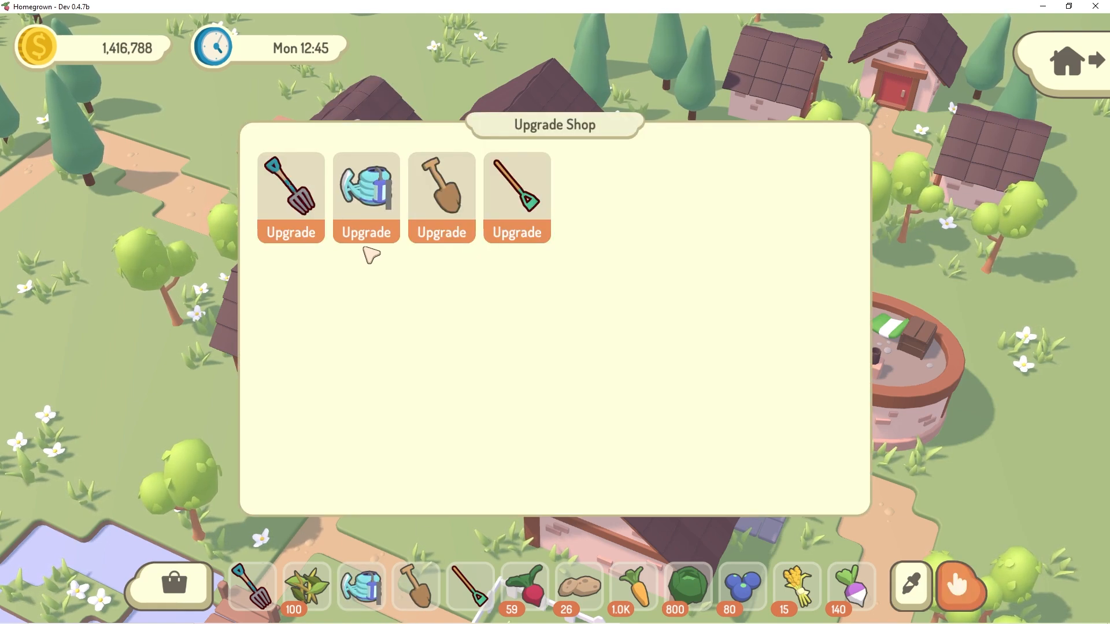
{"action": "left_click", "coordinate": [442, 195]}
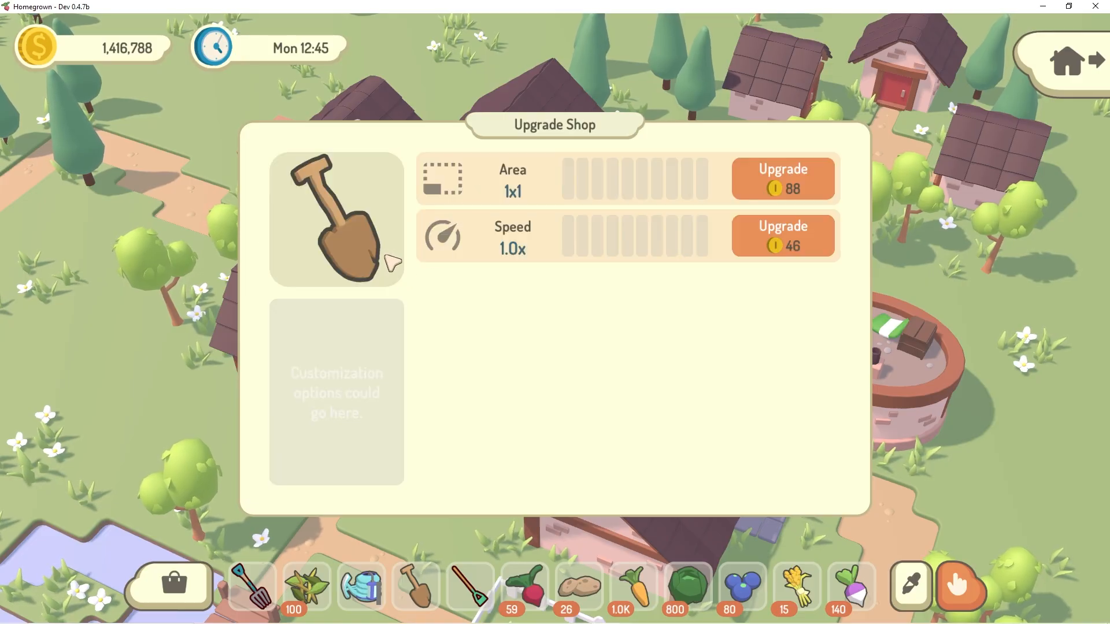
{"action": "mouse_move", "coordinate": [401, 298]}
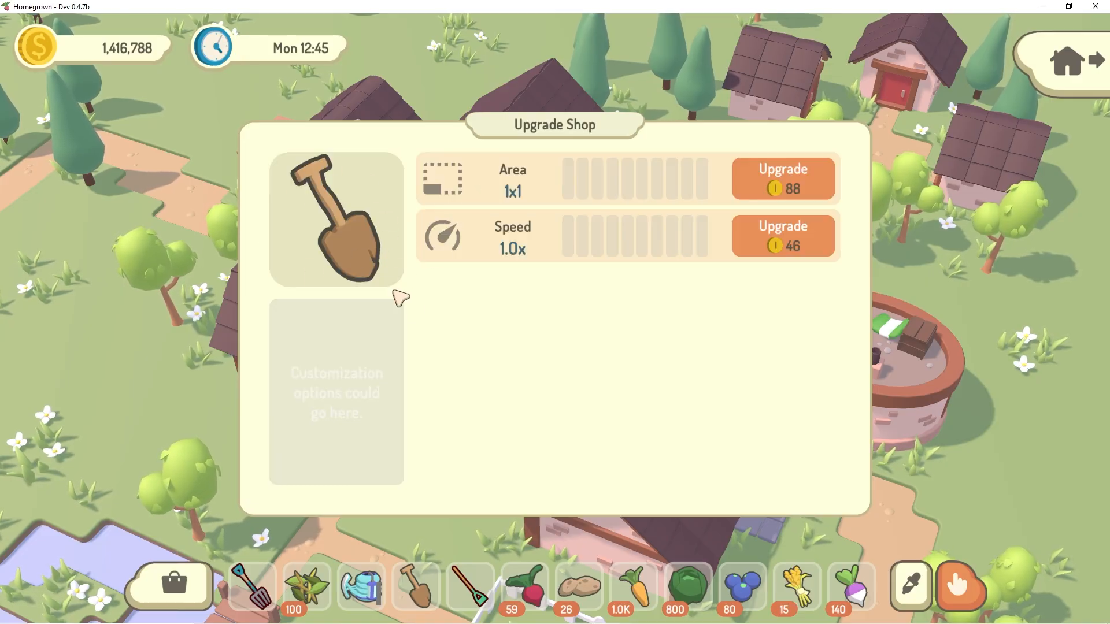
{"action": "mouse_move", "coordinate": [435, 306]}
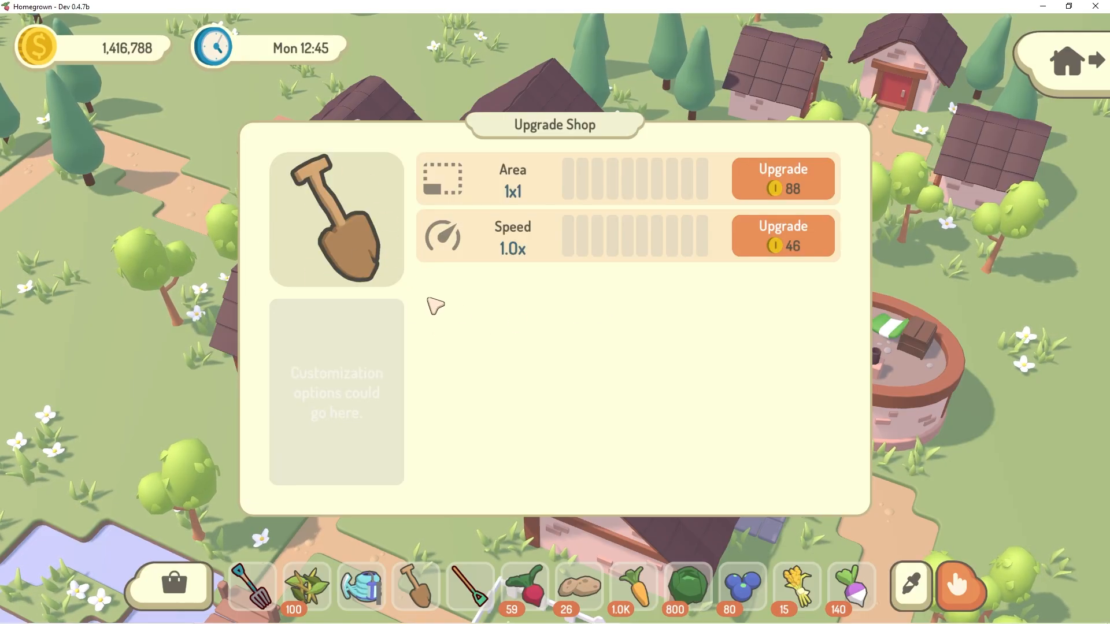
{"action": "mouse_move", "coordinate": [337, 203]}
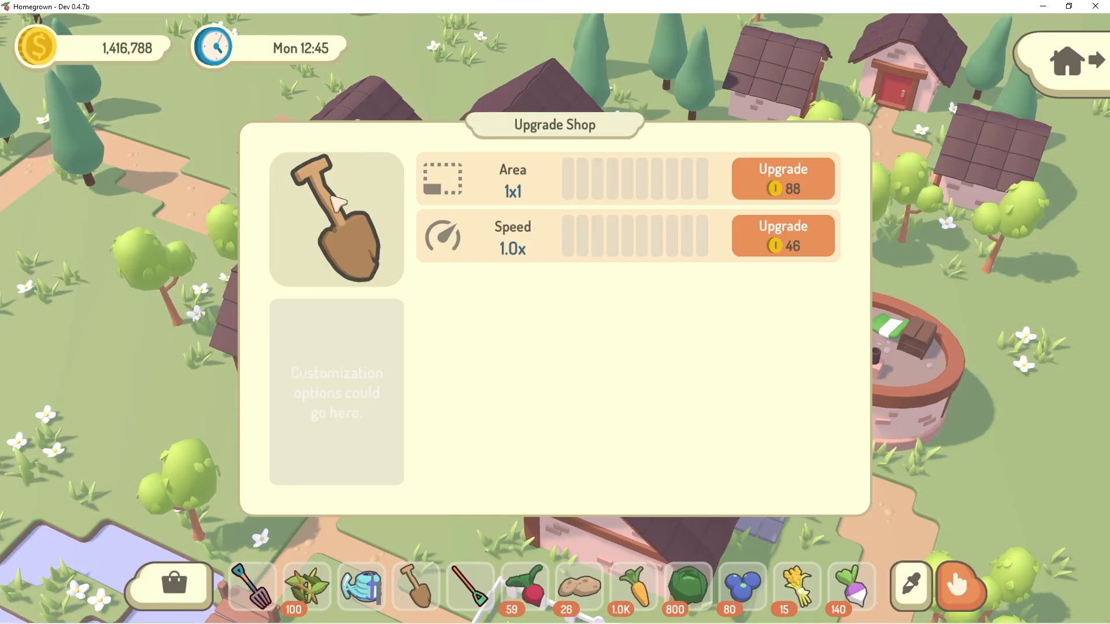
{"action": "left_click", "coordinate": [784, 175]}
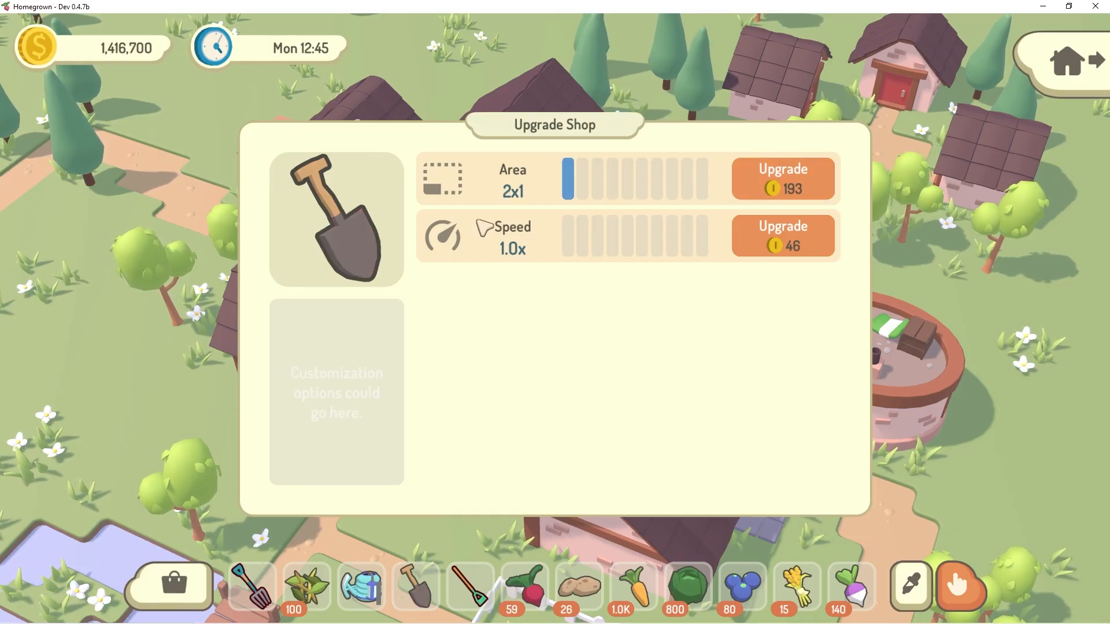
{"action": "left_click", "coordinate": [783, 179]}
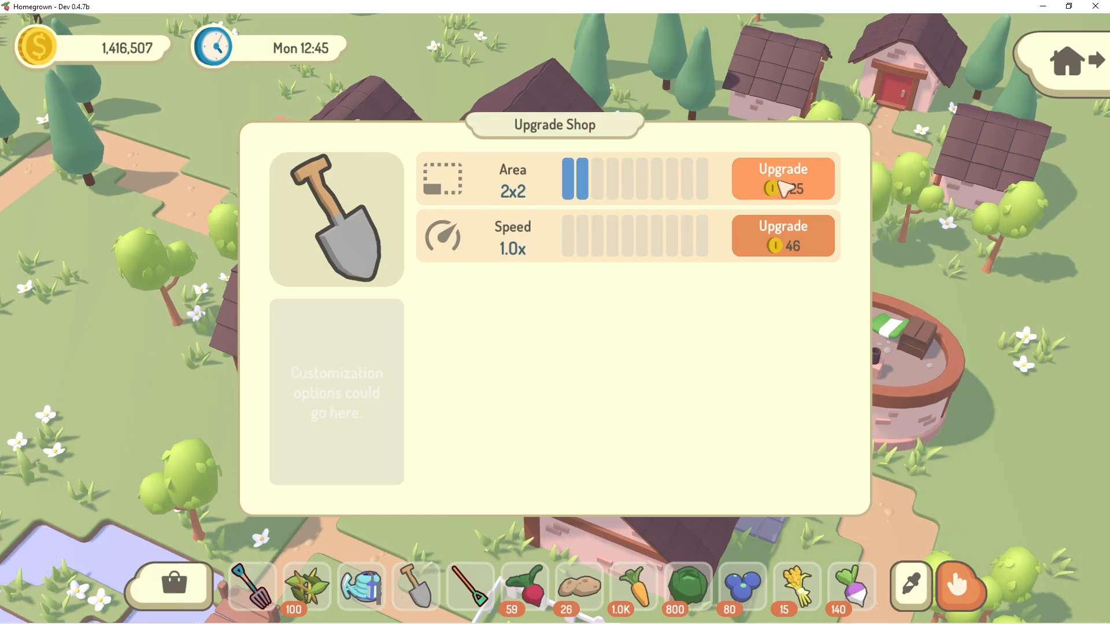
- Upgrade the spade's area to 4x3 and its speed to 1.6x, turning it blue
{"action": "left_click", "coordinate": [783, 178]}
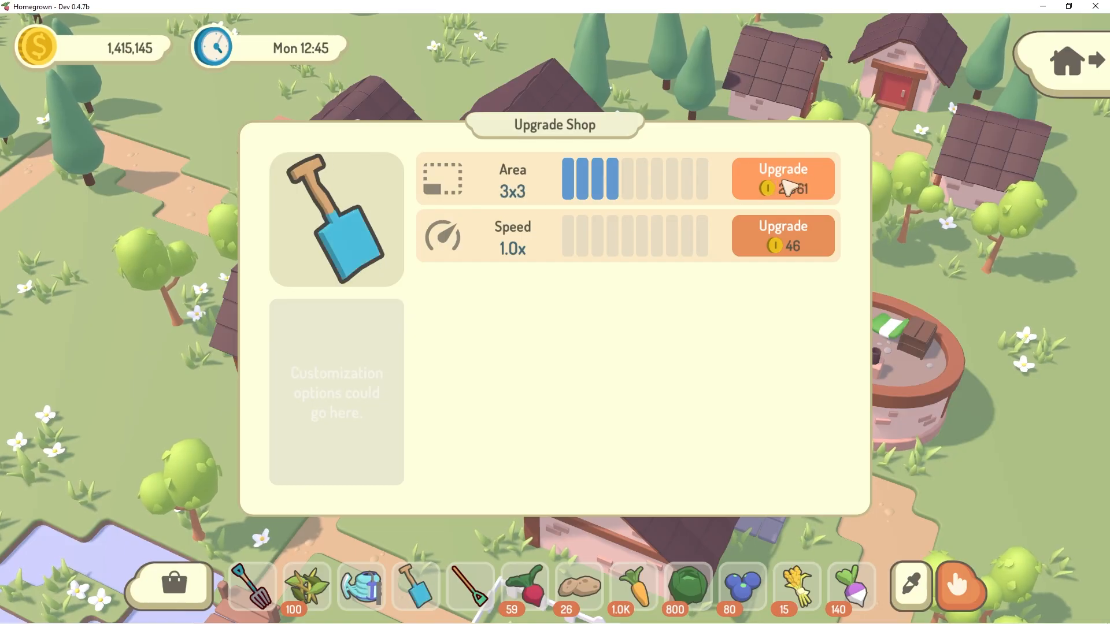
{"action": "left_click", "coordinate": [784, 179]}
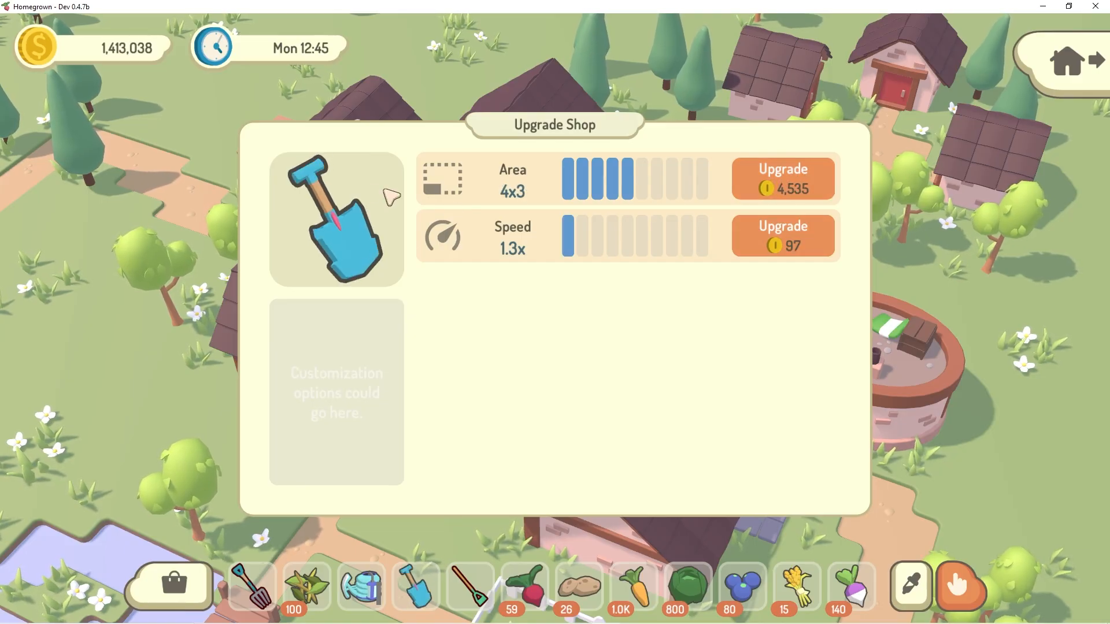
{"action": "left_click", "coordinate": [784, 234]}
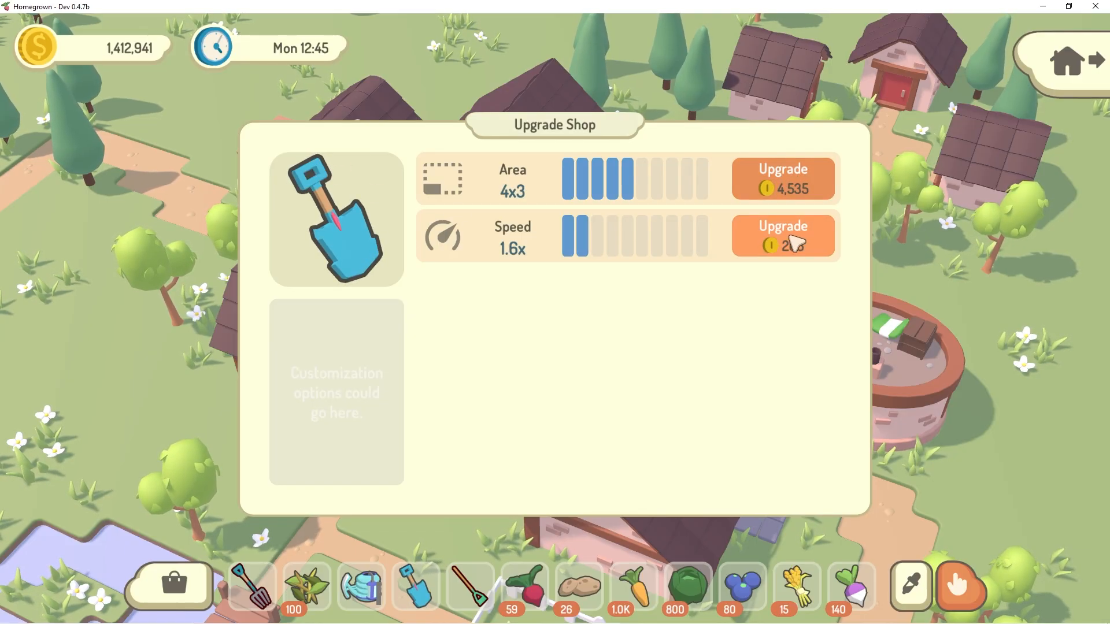
{"action": "left_click", "coordinate": [784, 232]}
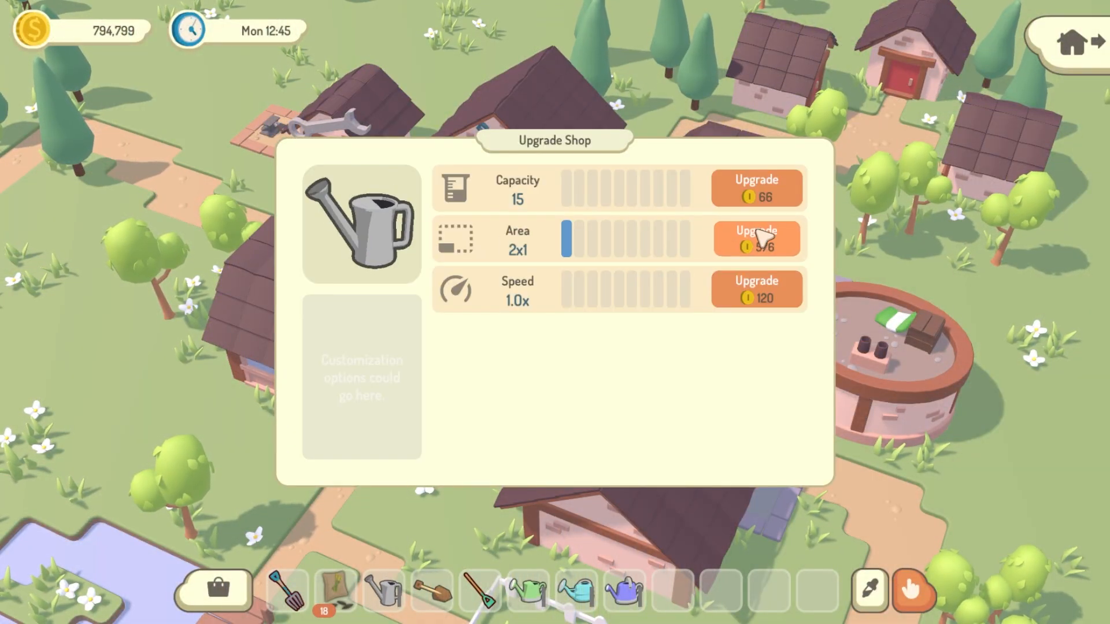
- Upgrade the watering can to area 3x3, speed 1.6x and capacity 75, turning it green
{"action": "left_click", "coordinate": [756, 239]}
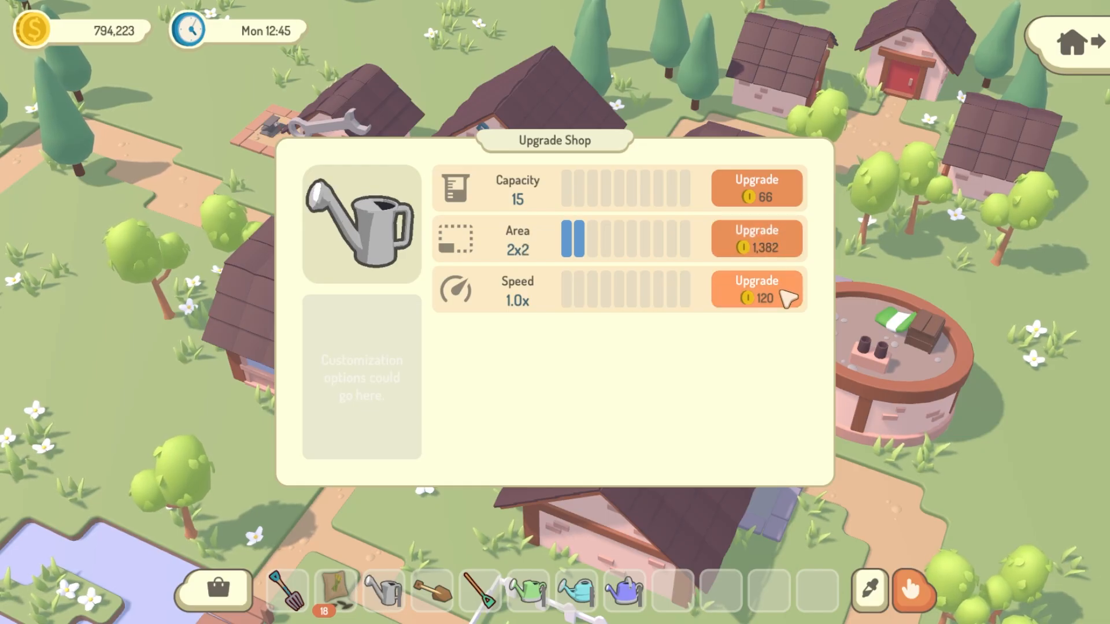
{"action": "left_click", "coordinate": [755, 289]}
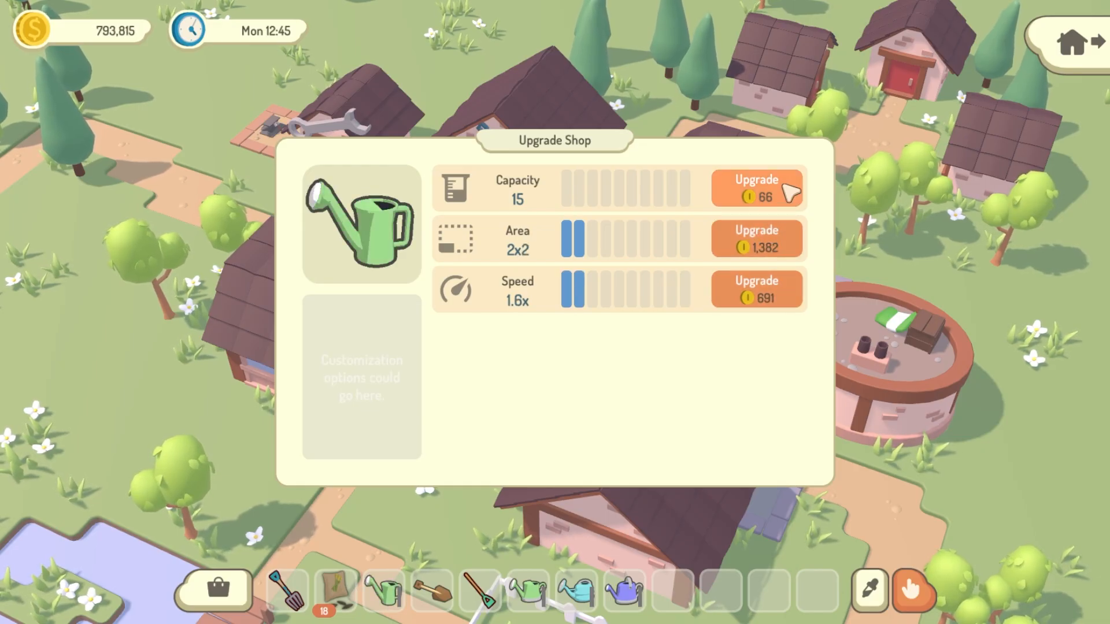
{"action": "left_click", "coordinate": [757, 187]}
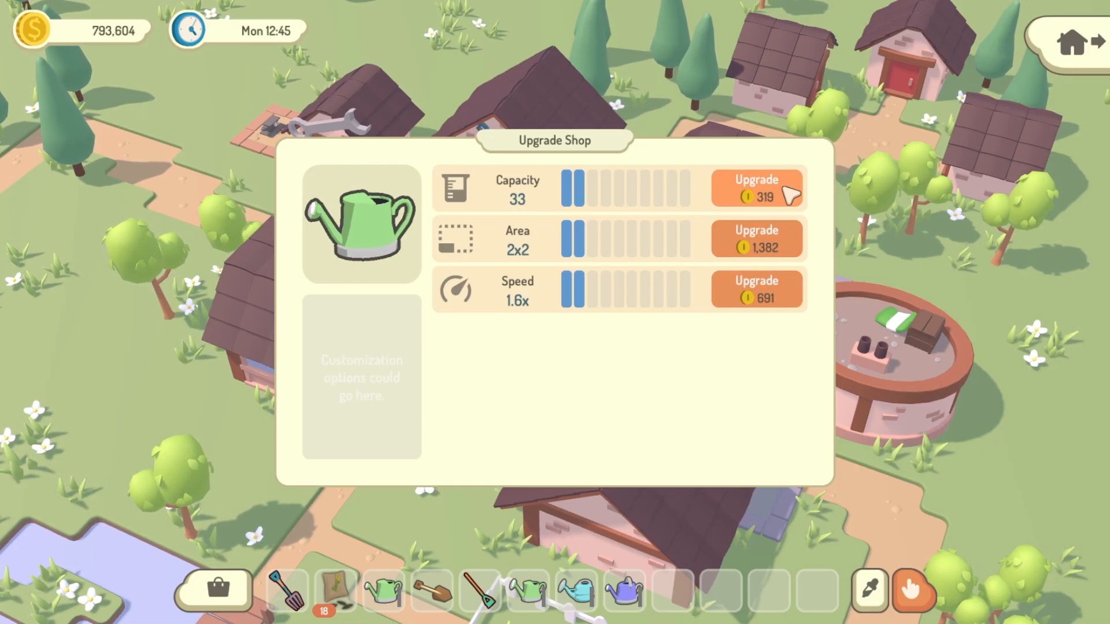
{"action": "left_click", "coordinate": [767, 246]}
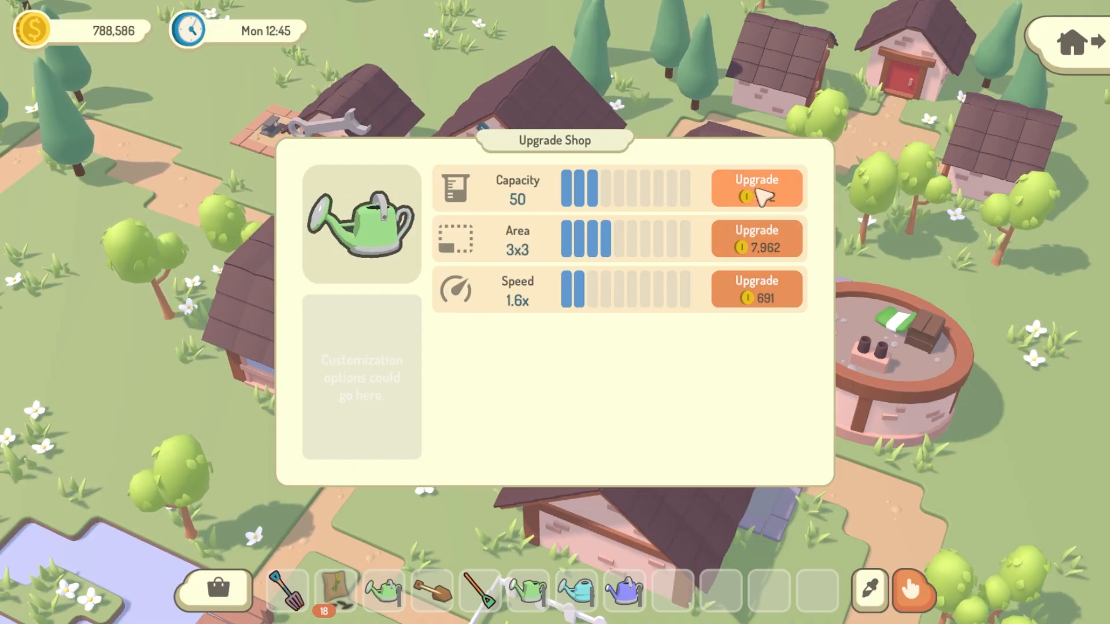
{"action": "left_click", "coordinate": [757, 186]}
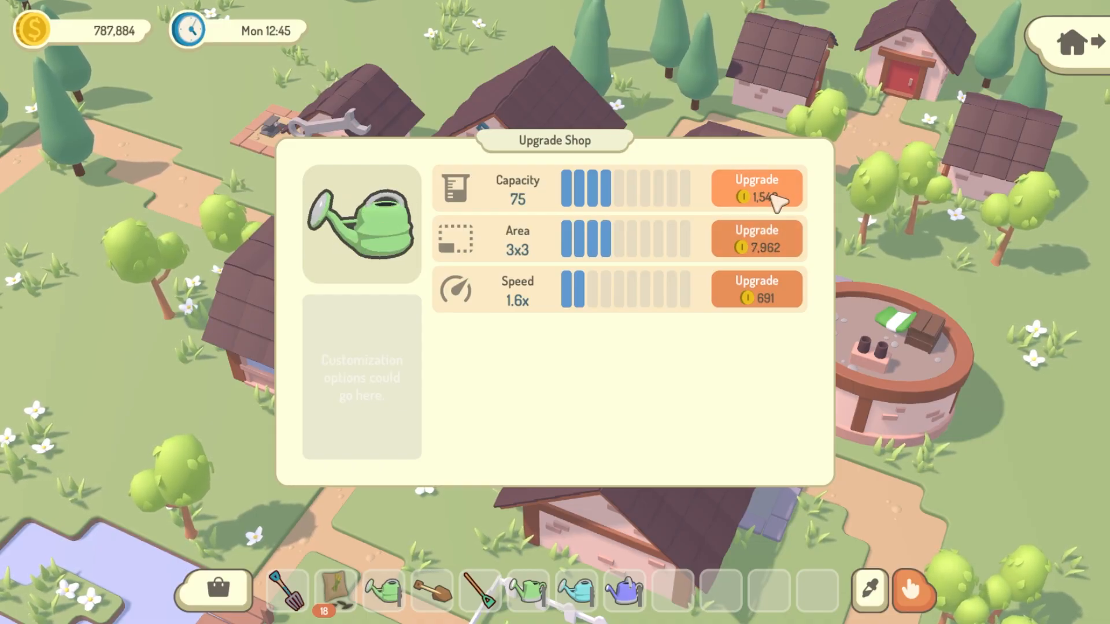